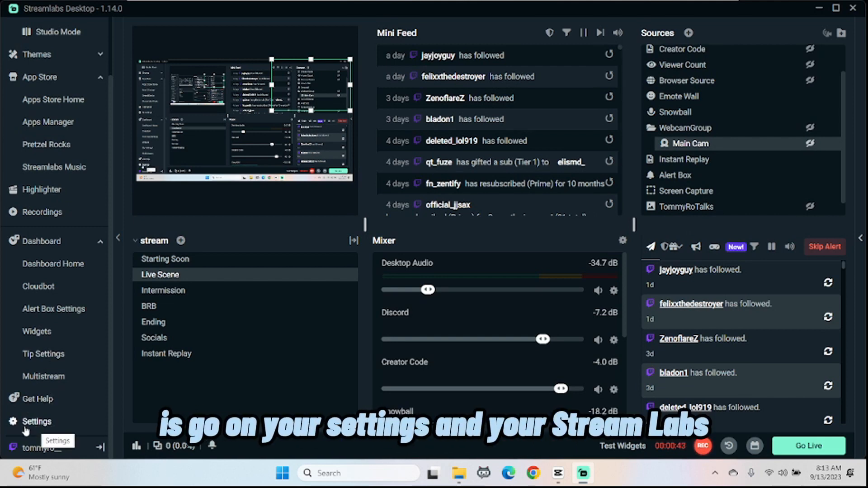
Open Settings on the Multistreaming page with its three setup steps.
click(36, 421)
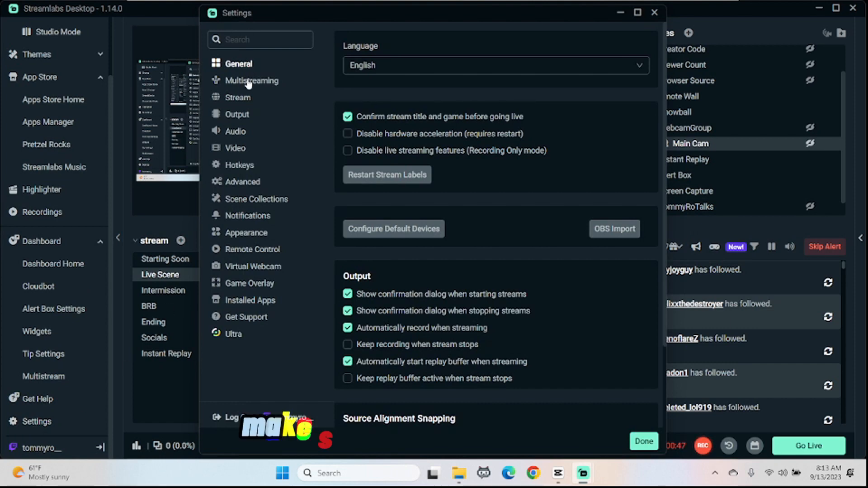
click(252, 80)
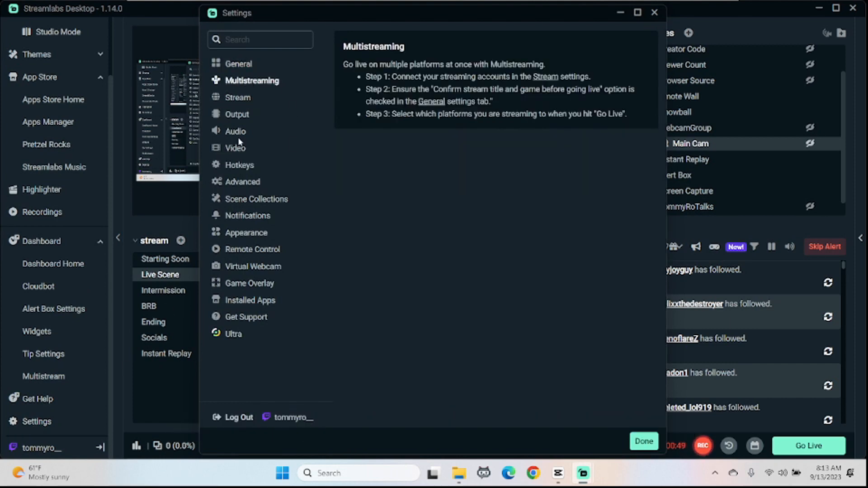
Enable Dual Output in Video settings and view the 720x1280 vertical output settings.
click(235, 148)
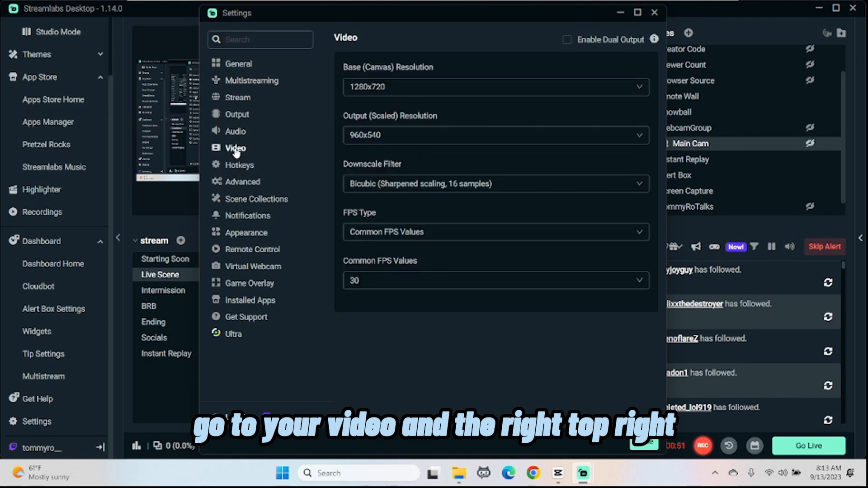
mouse_move(591, 35)
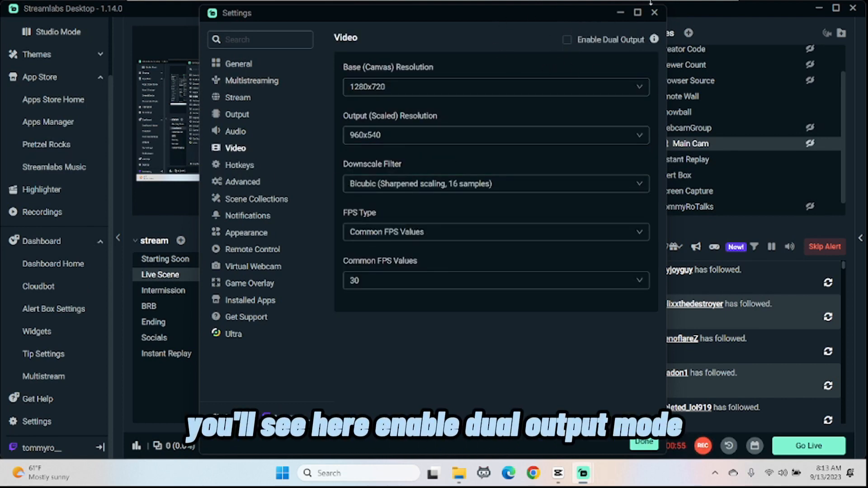
click(567, 38)
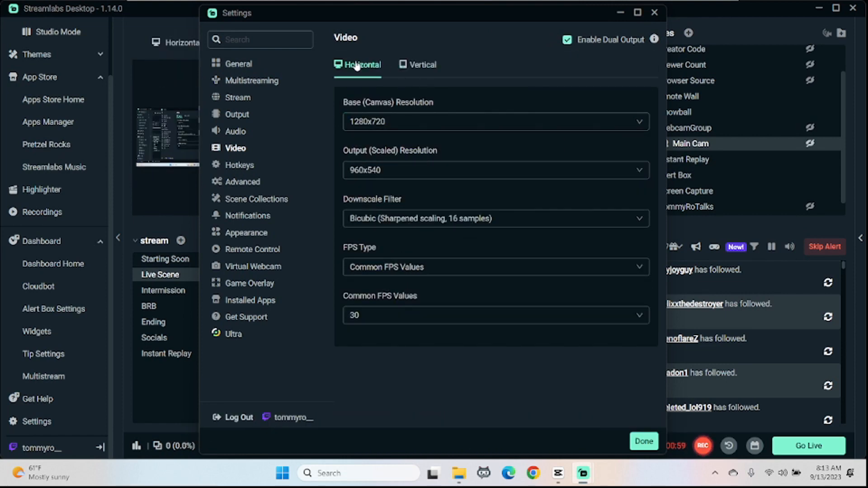
click(417, 65)
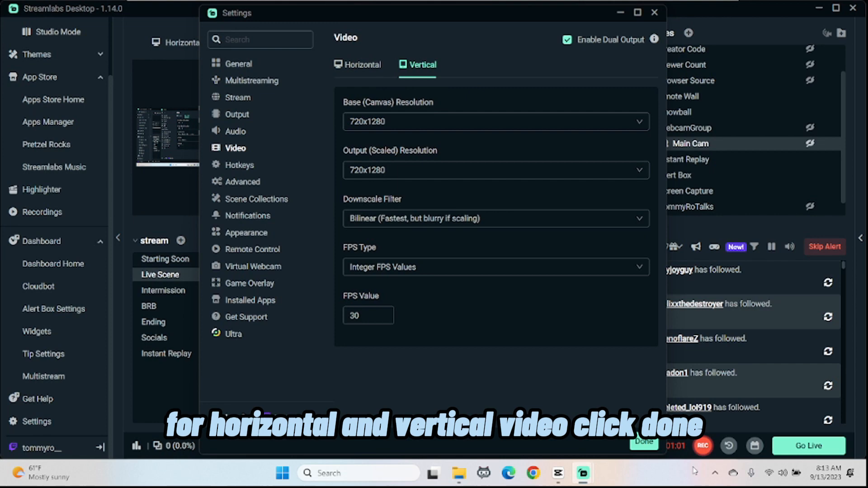
Close Settings to show side-by-side horizontal and vertical output previews in the editor.
click(644, 443)
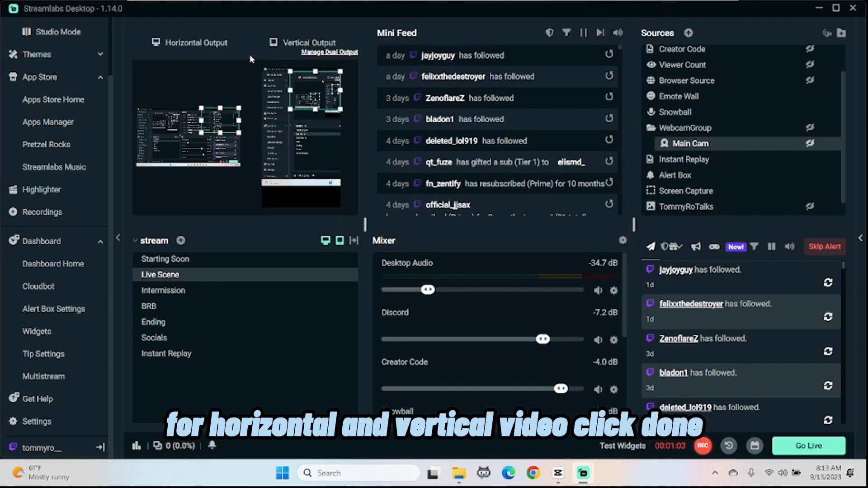
mouse_move(810, 146)
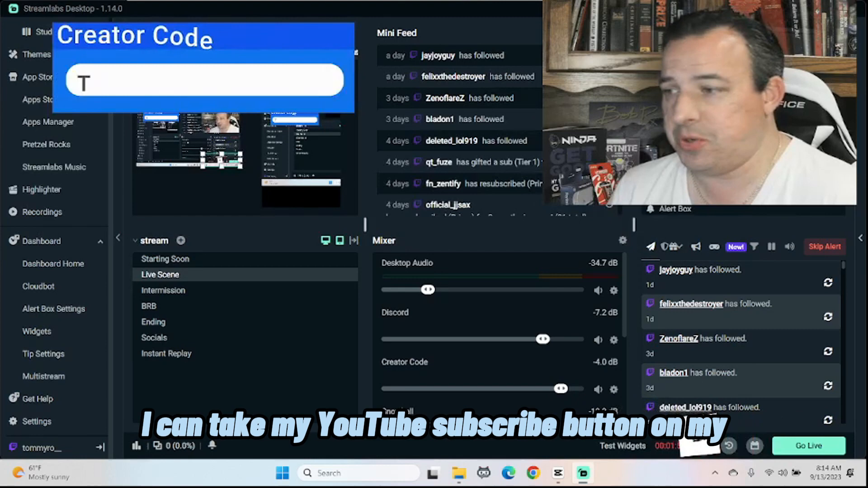
text(ommyRo)
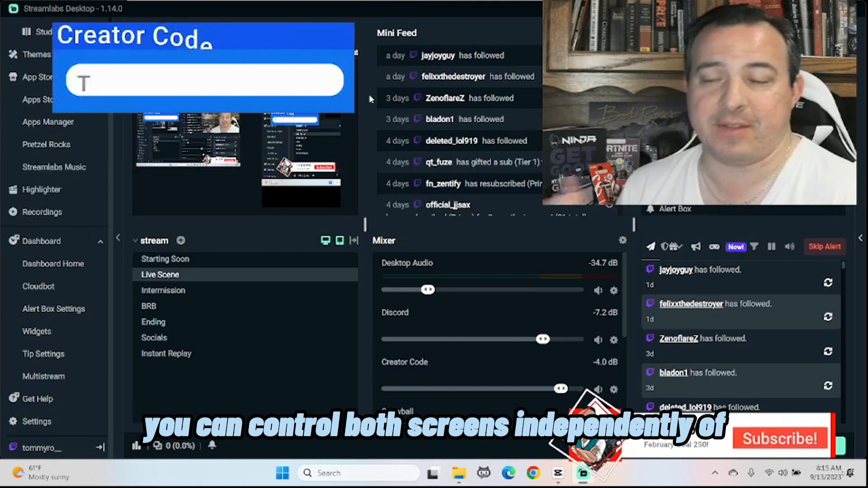
text(ommyRo)
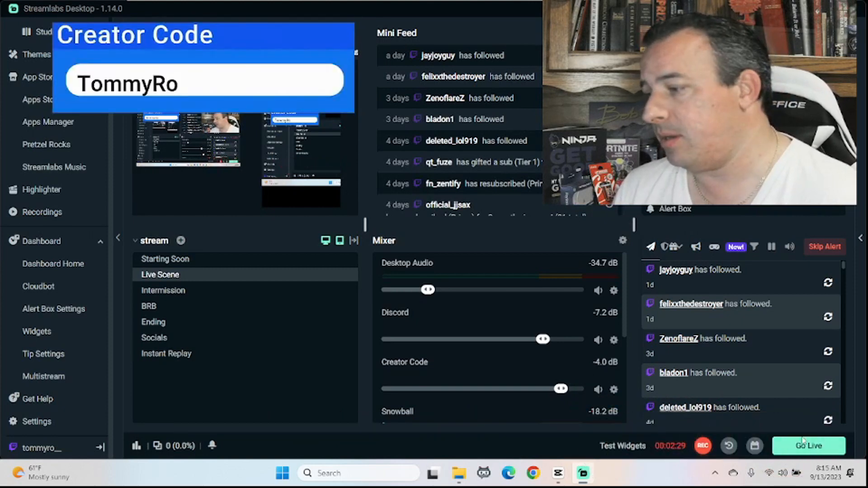
In Go Live, set YouTube to horizontal output while TikTok stays vertical.
click(809, 445)
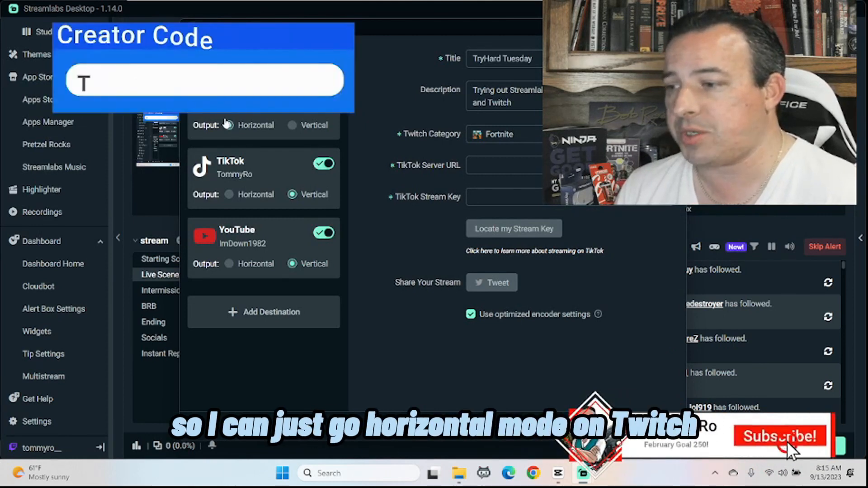
text(ommyRo)
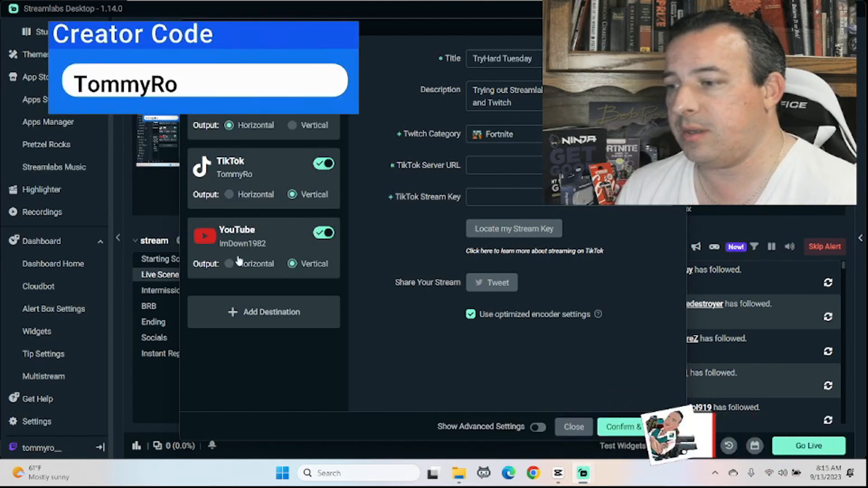
click(229, 264)
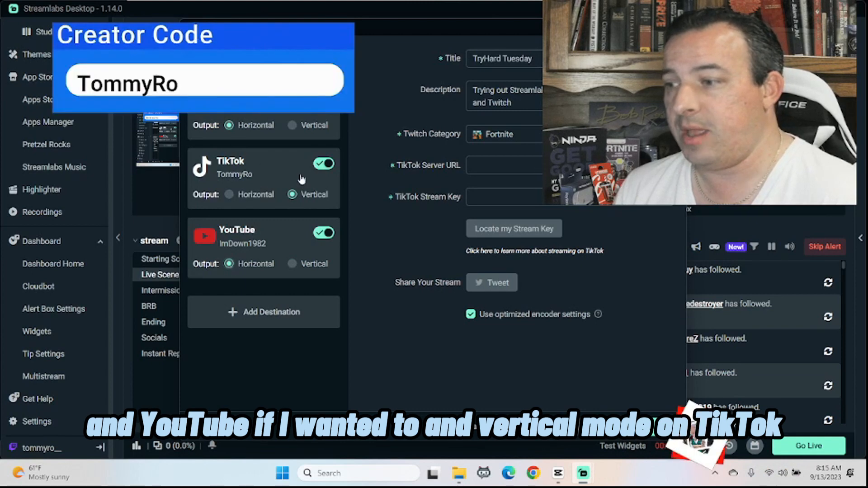